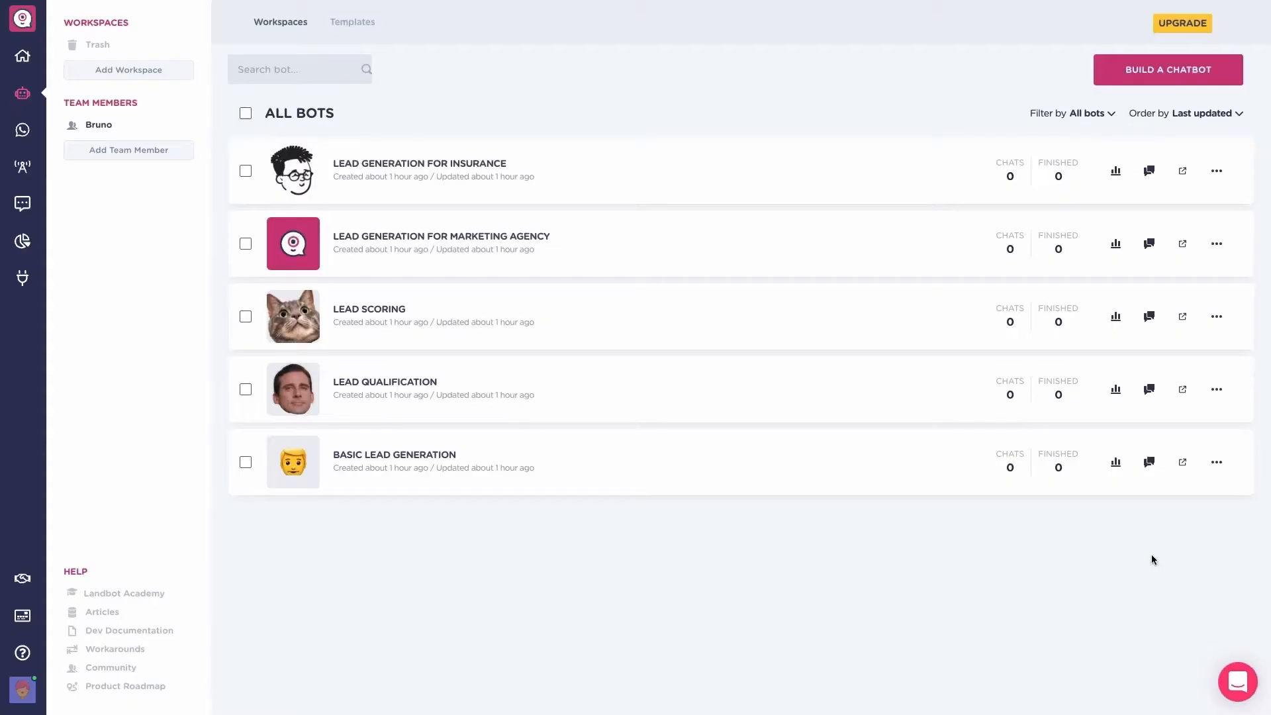
mouse_move(1143, 89)
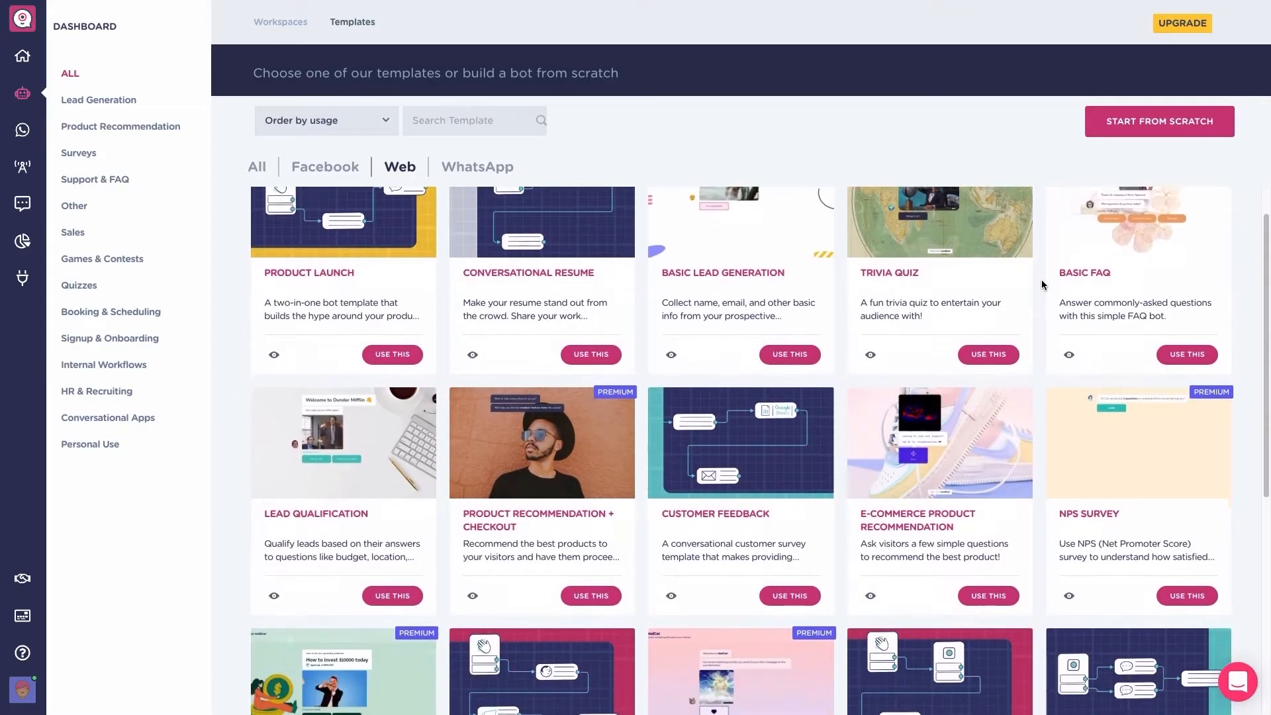
Search the Web templates for 'basic lead' to isolate the Basic Lead Generation template
scroll(down, 3)
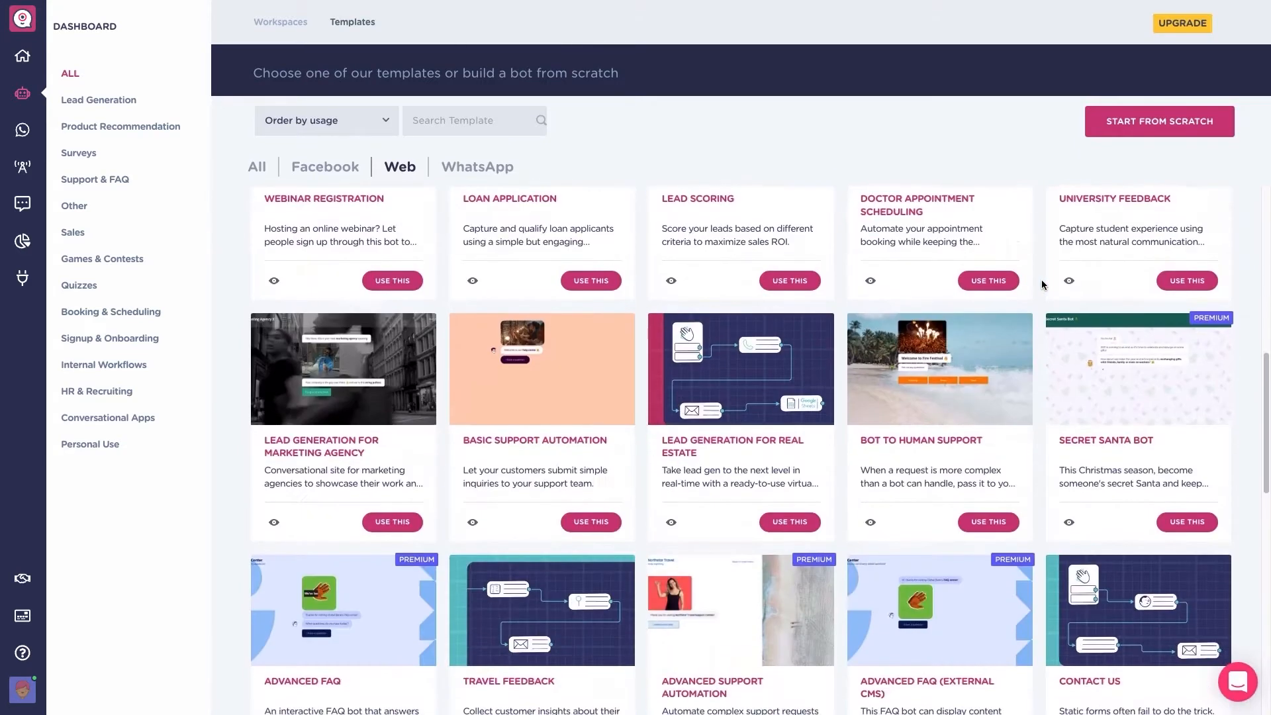
scroll(down, 3)
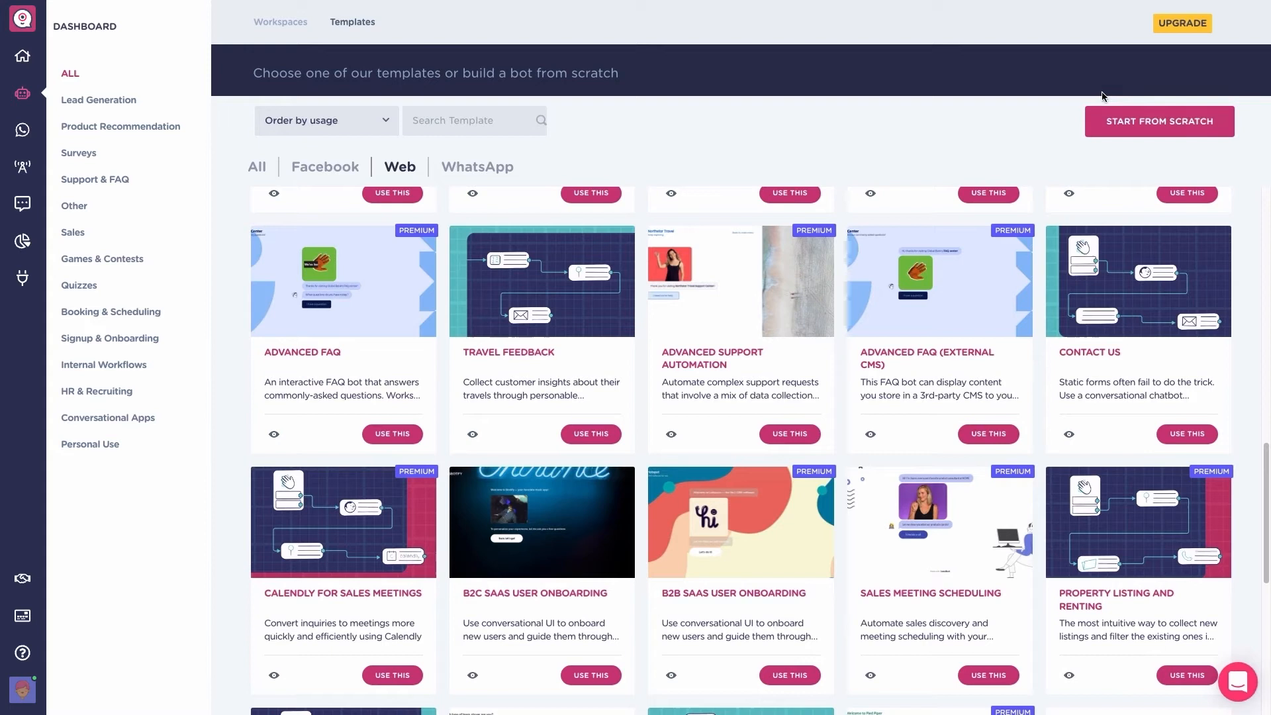
click(474, 121)
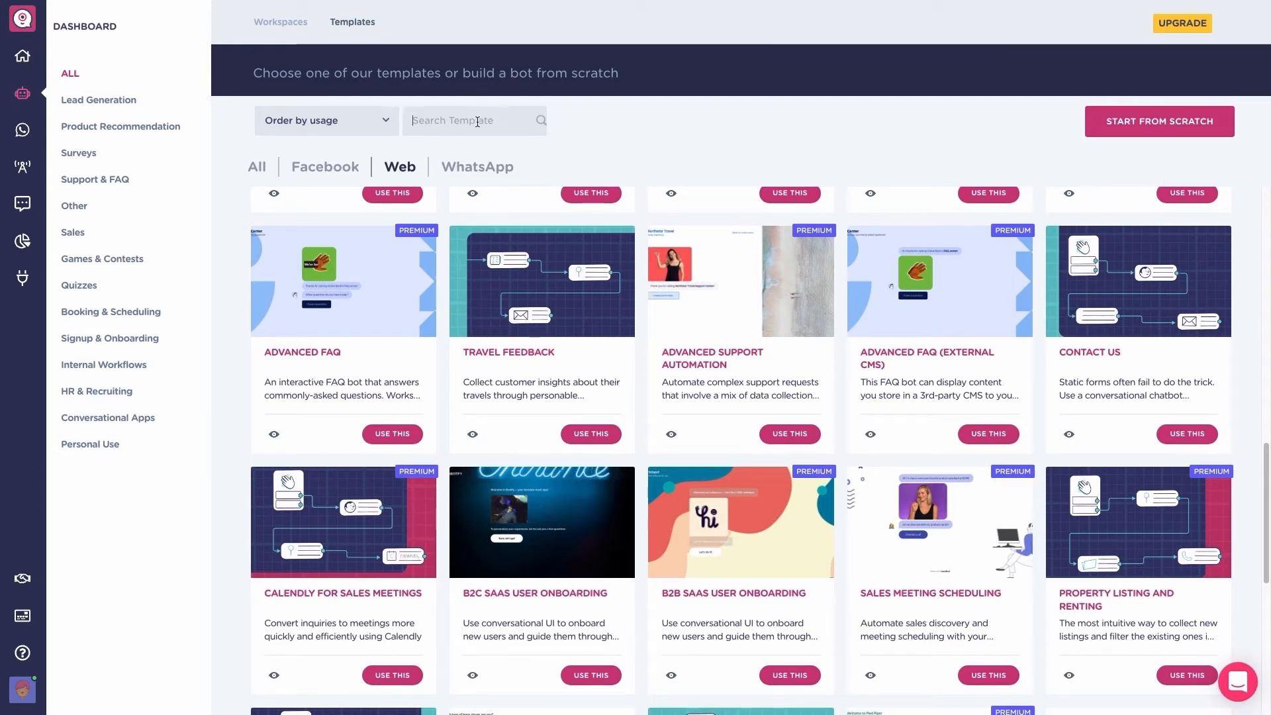
text(basic lead)
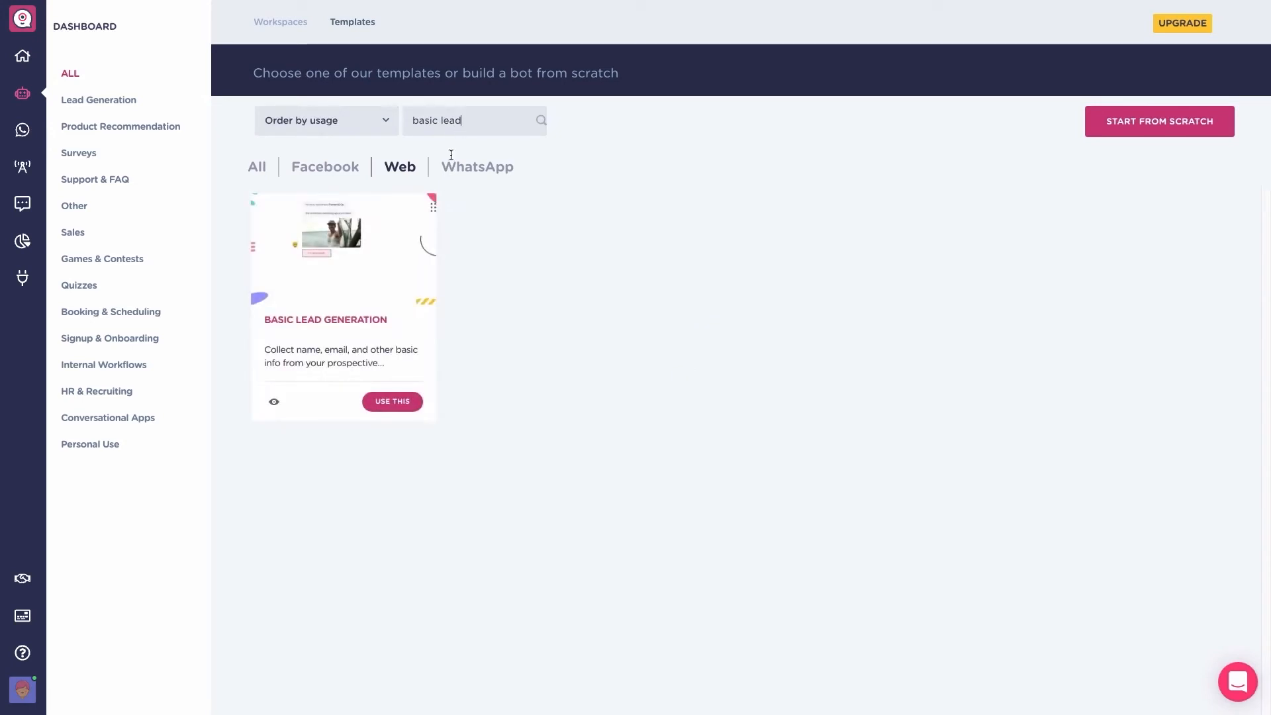
Create a bot from the Basic Lead Generation template and start a live test chat
click(392, 402)
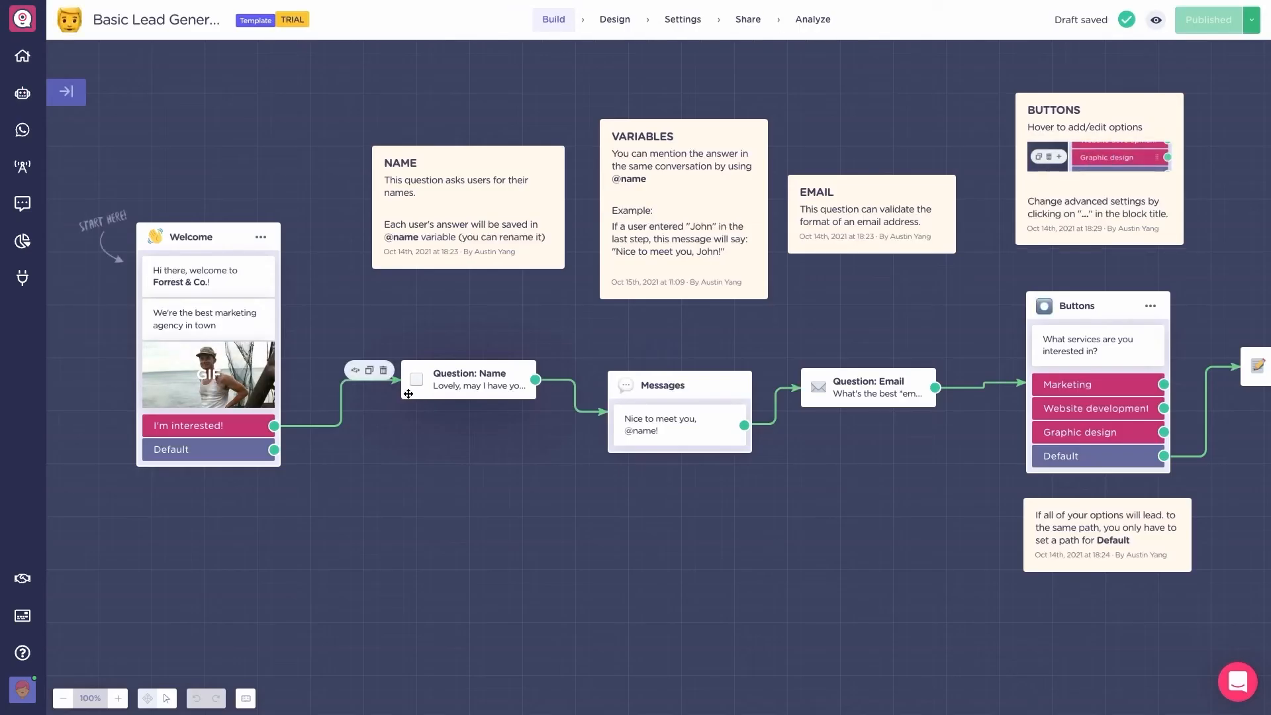
mouse_move(179, 152)
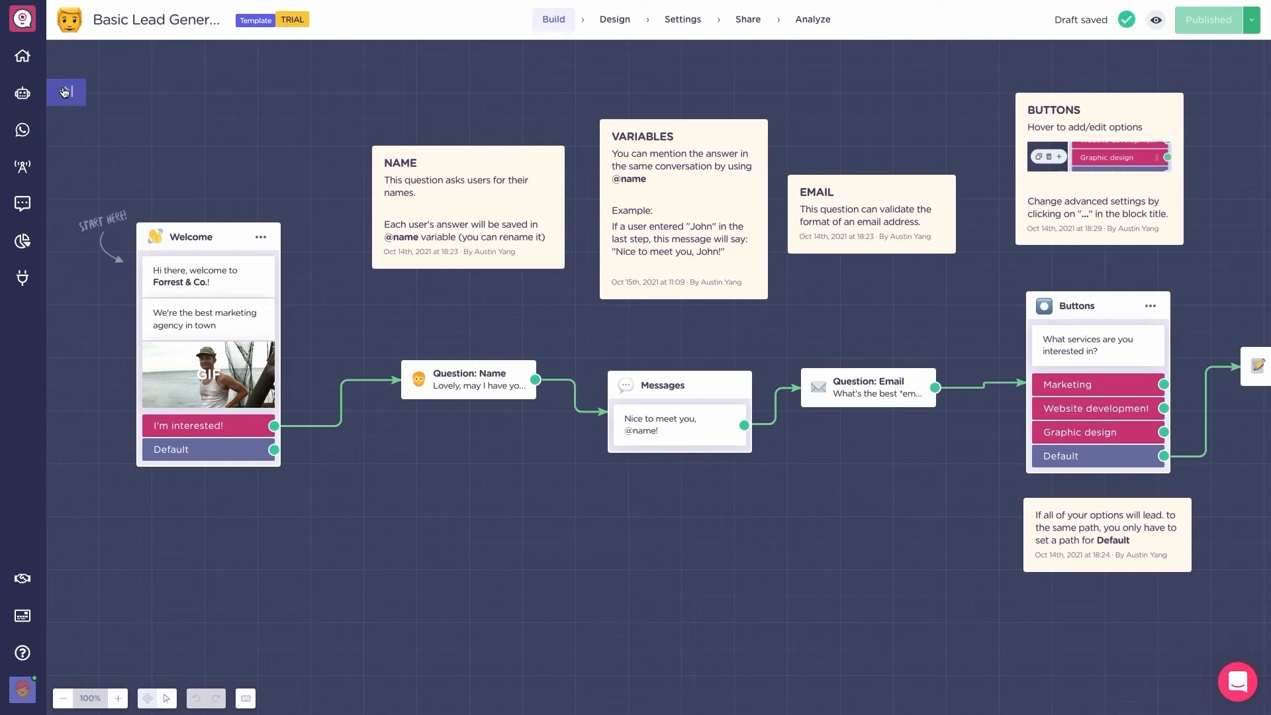
click(64, 91)
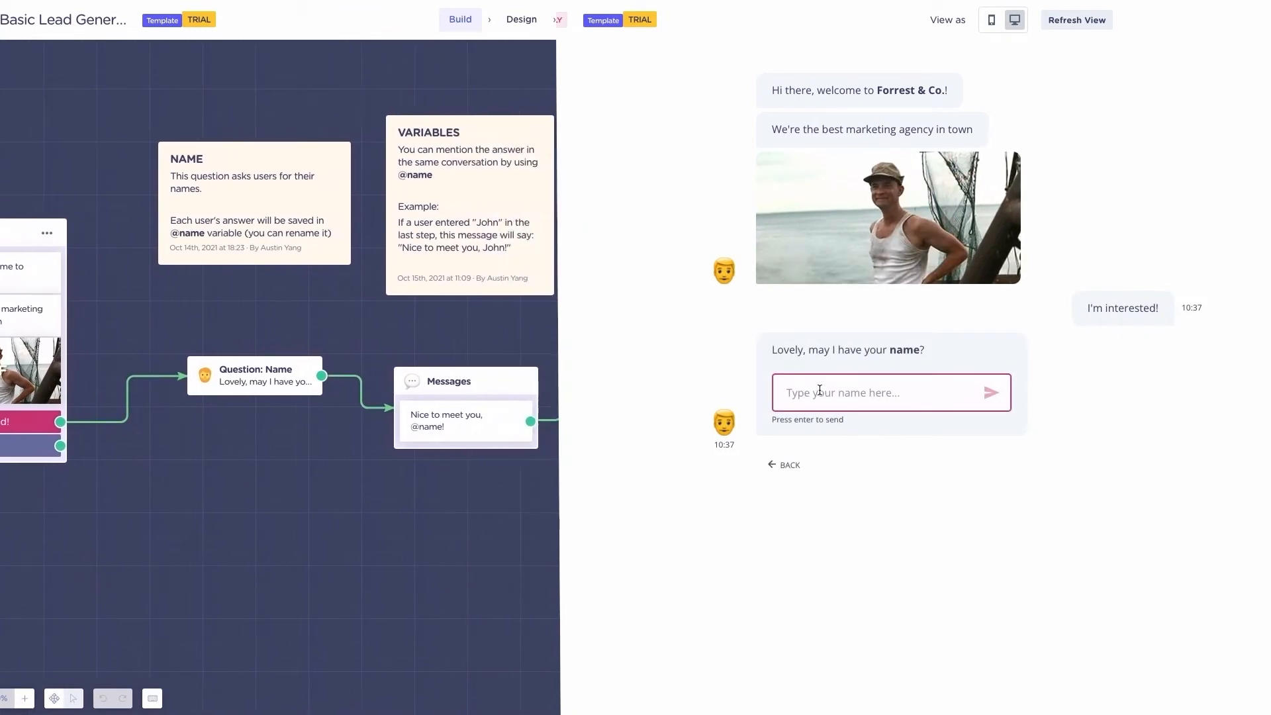
Answer the test chat with name 'bruno', the Graphic design service and extra info, then close it
text(bruno)
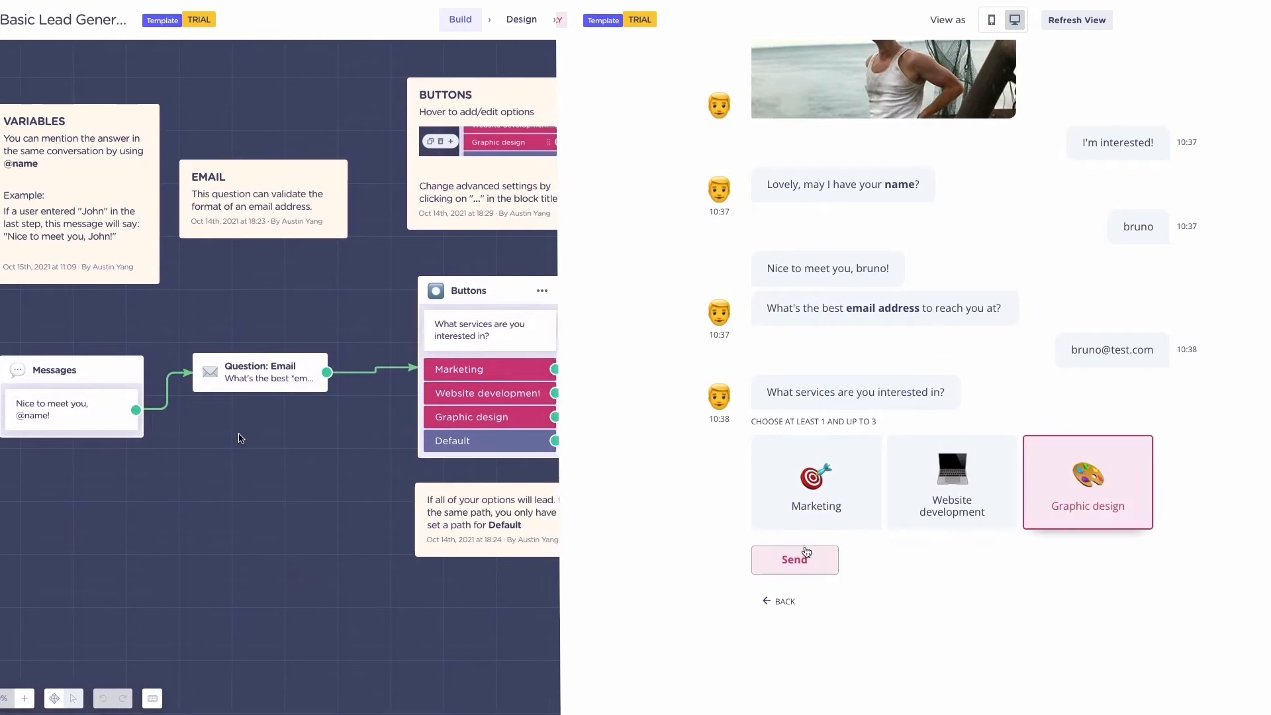
click(793, 559)
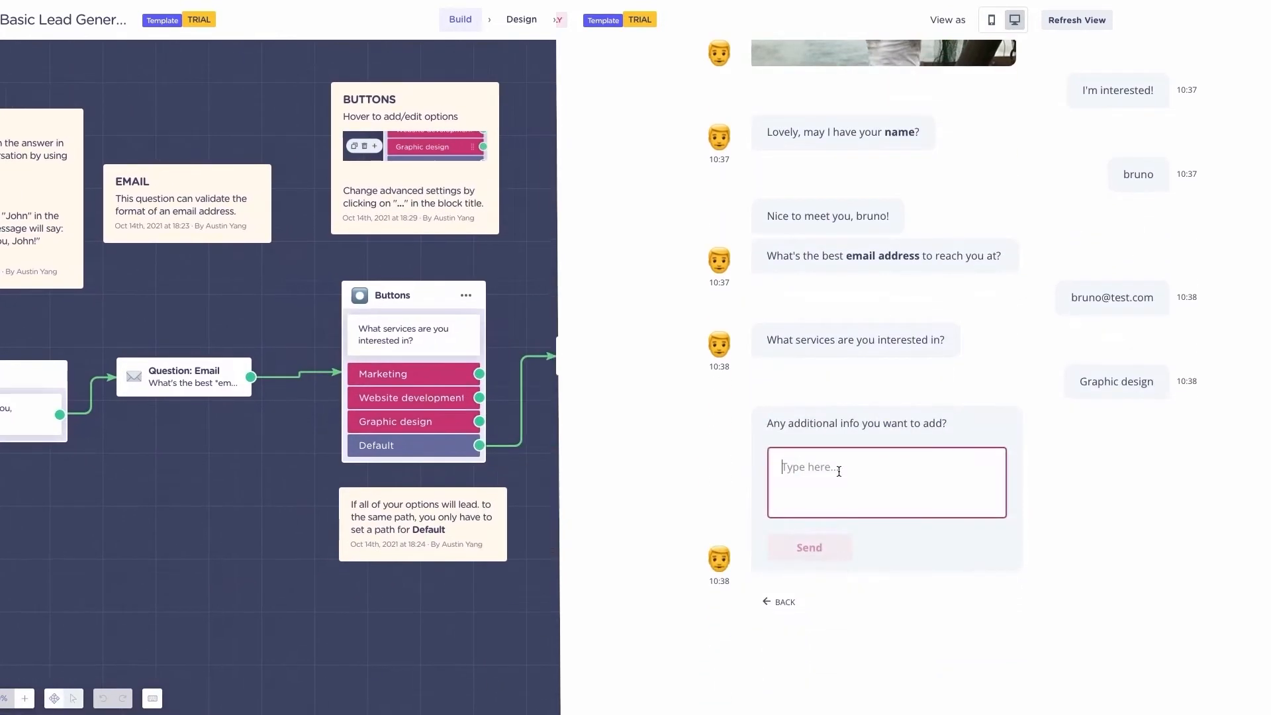
text(Landbot is fun)
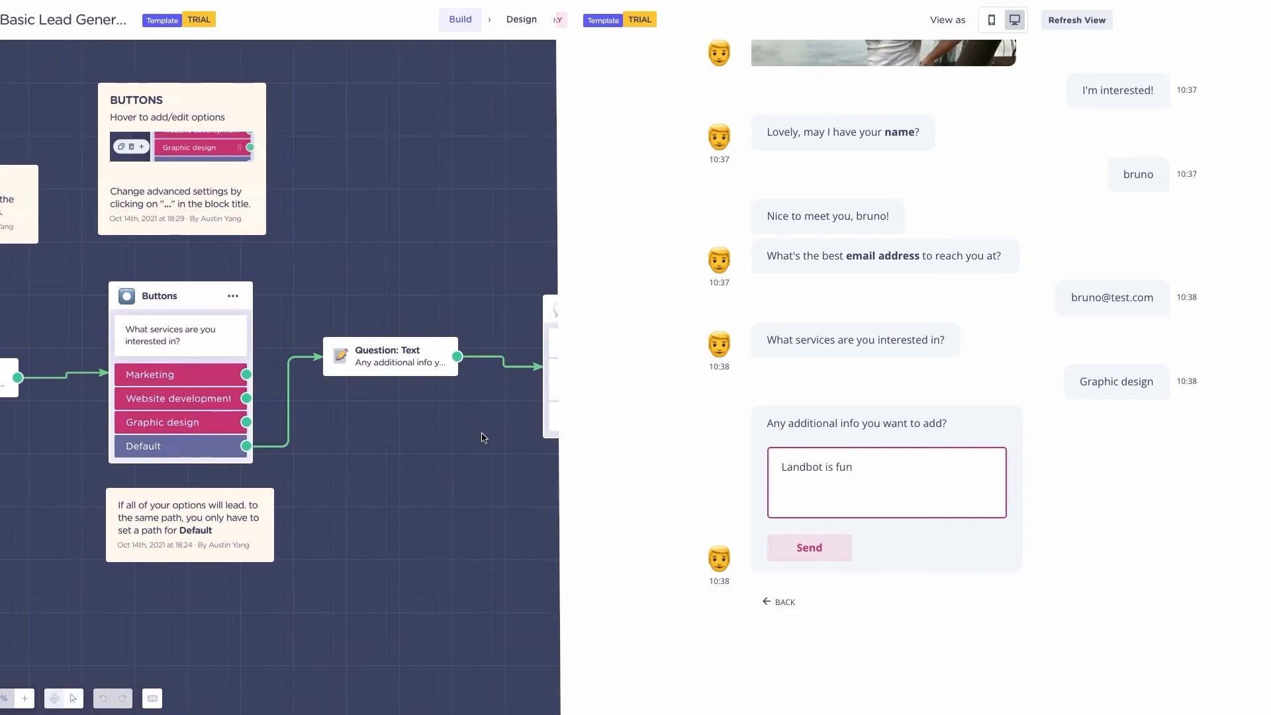
click(807, 547)
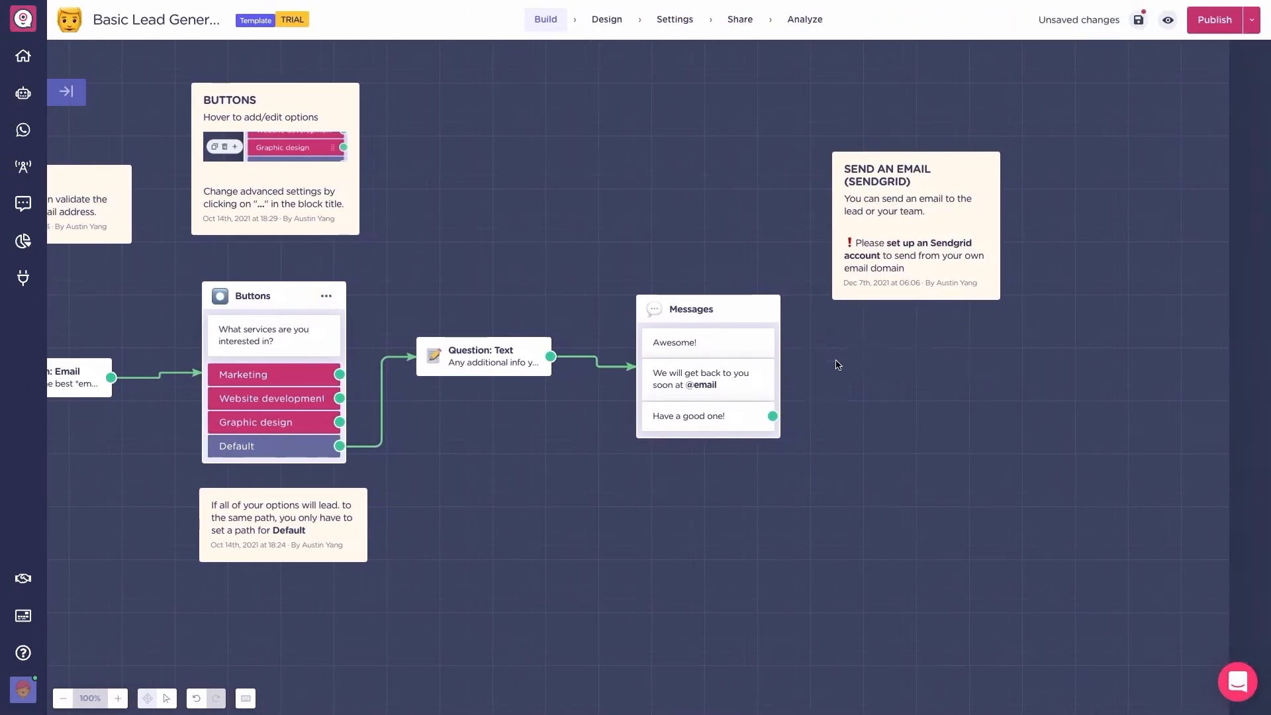
text(pho)
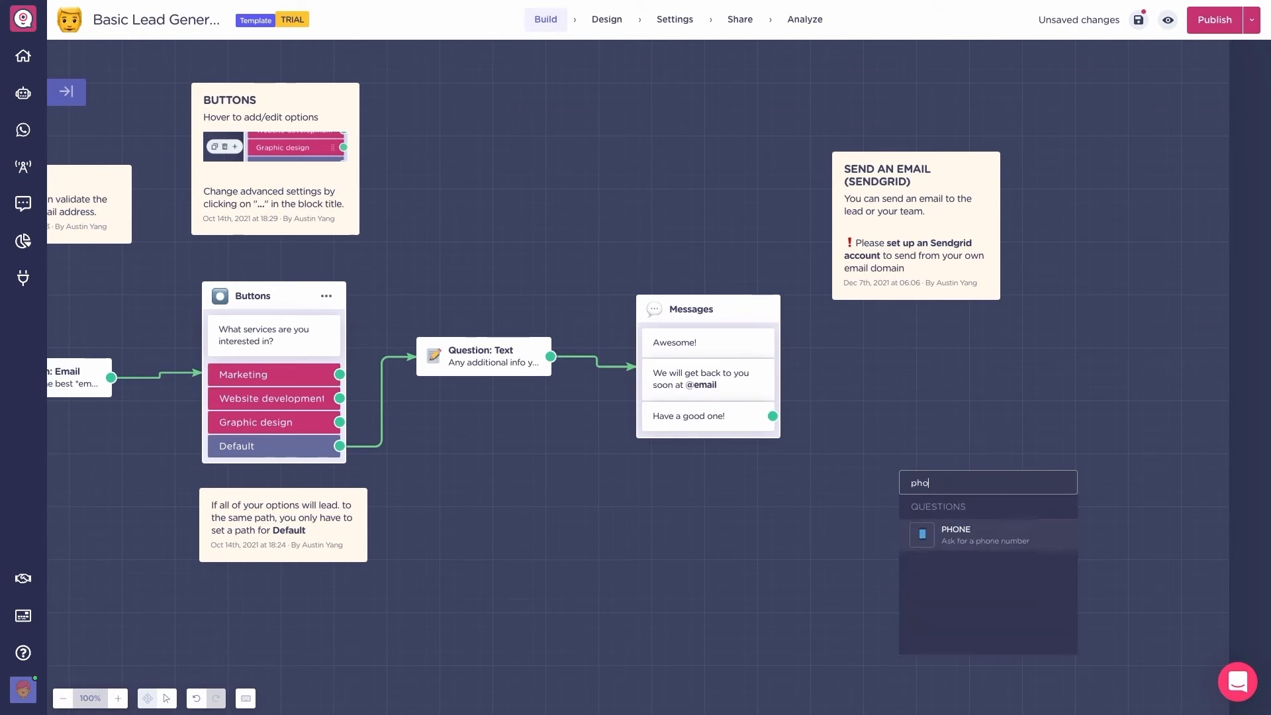
click(955, 532)
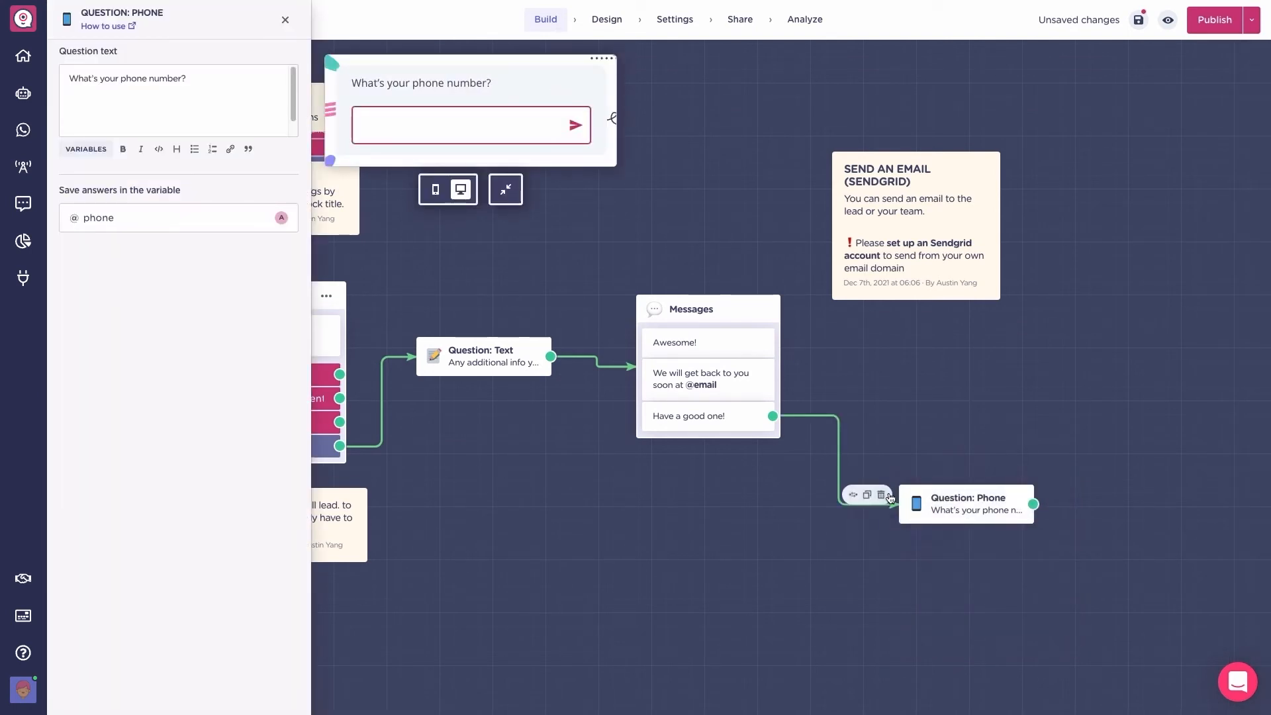
click(284, 20)
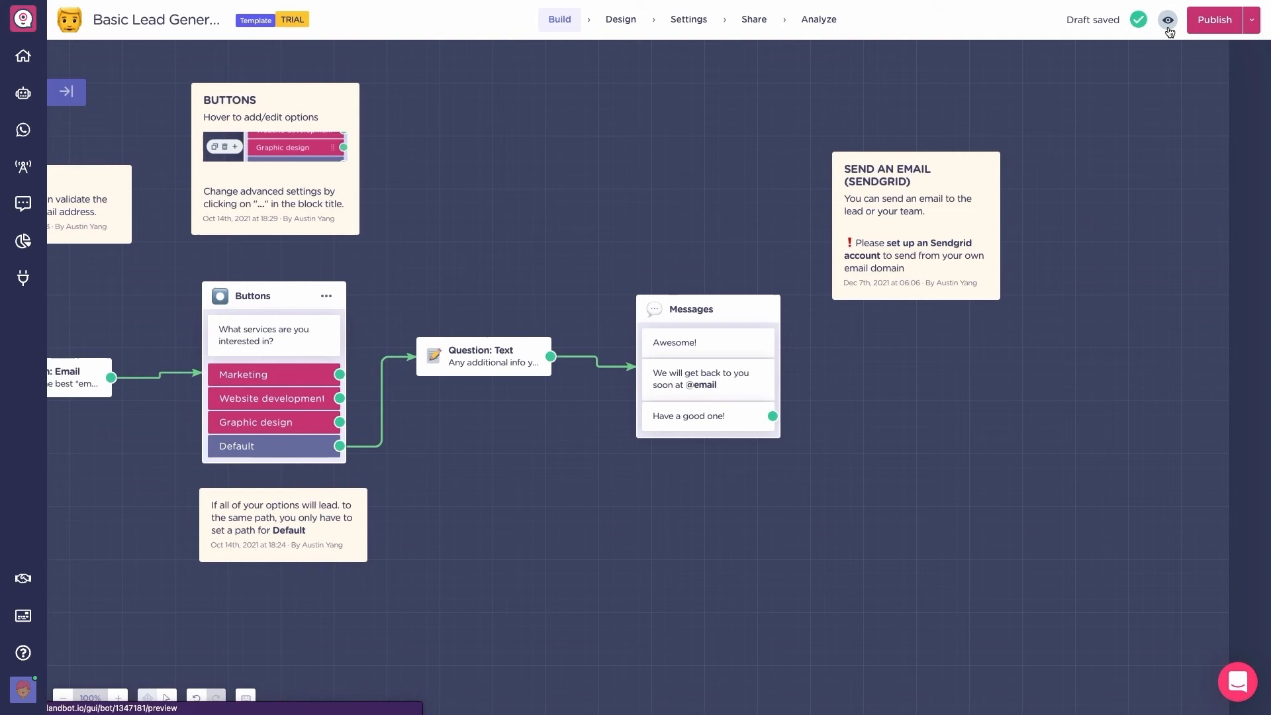
Run the full-page preview as 'bruno', replying I'm interested! and sending 'Landbot is fun' as extra info
click(1168, 20)
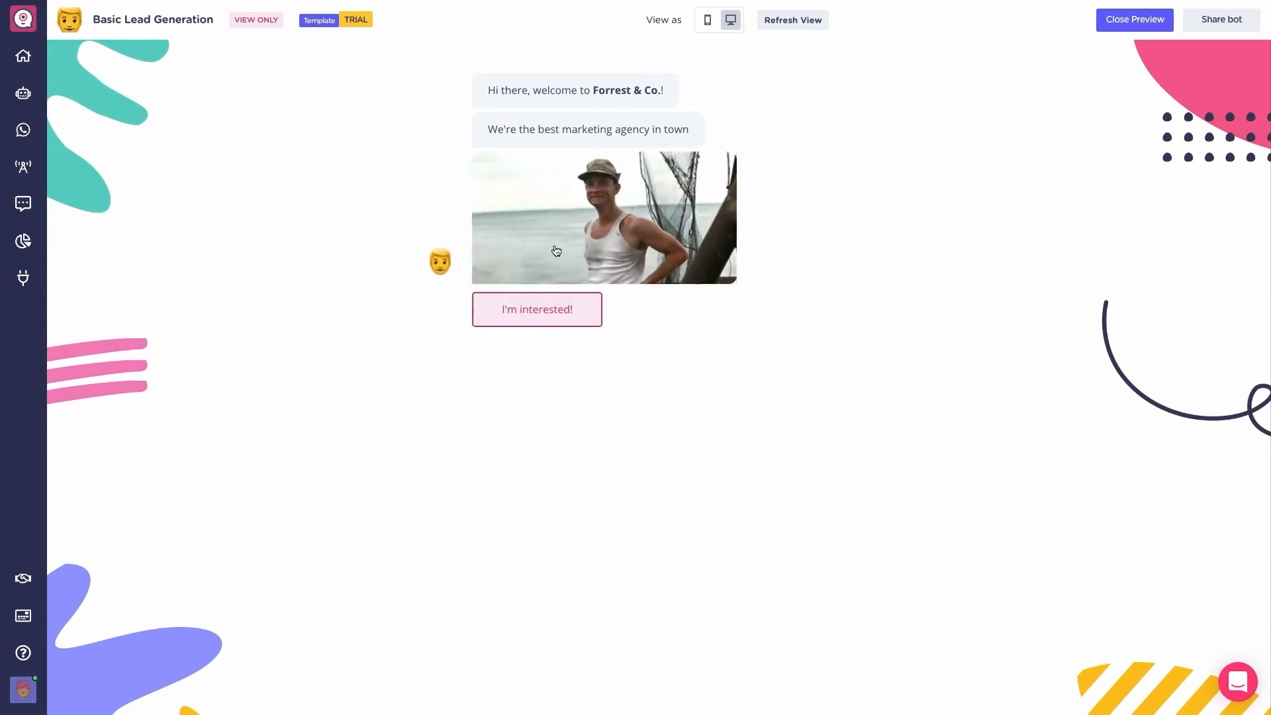
click(537, 309)
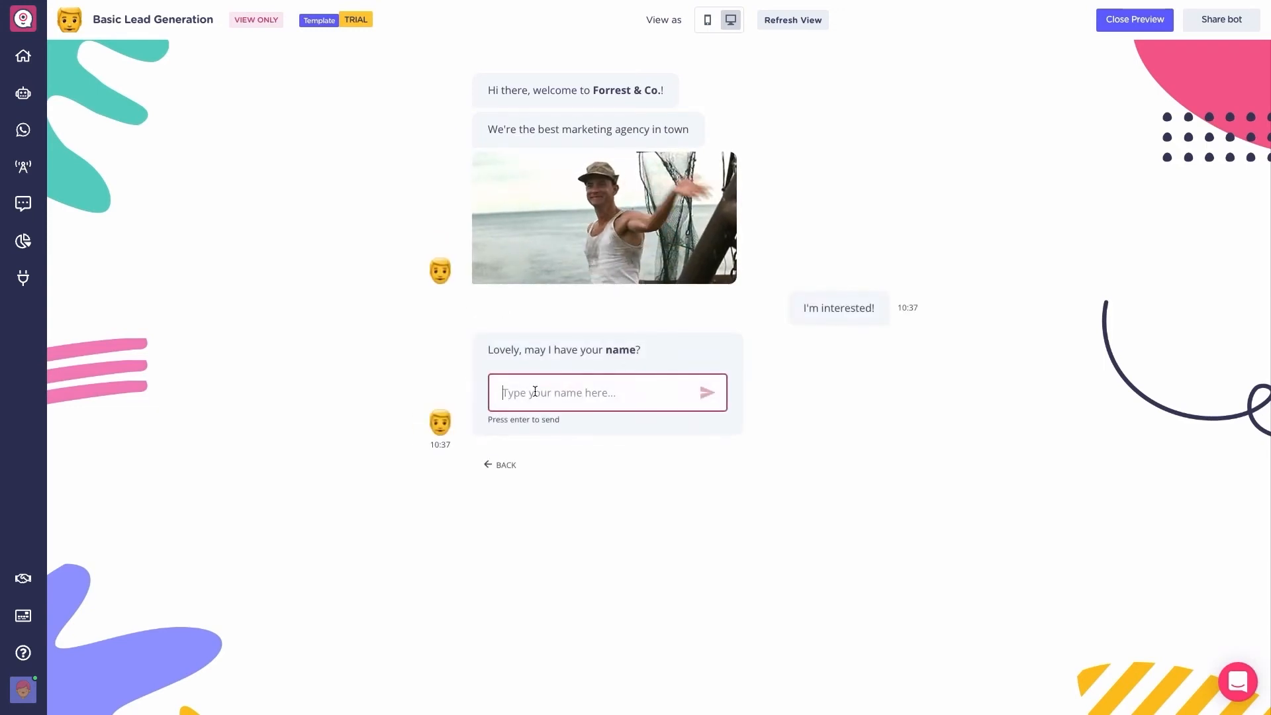
text(bruno)
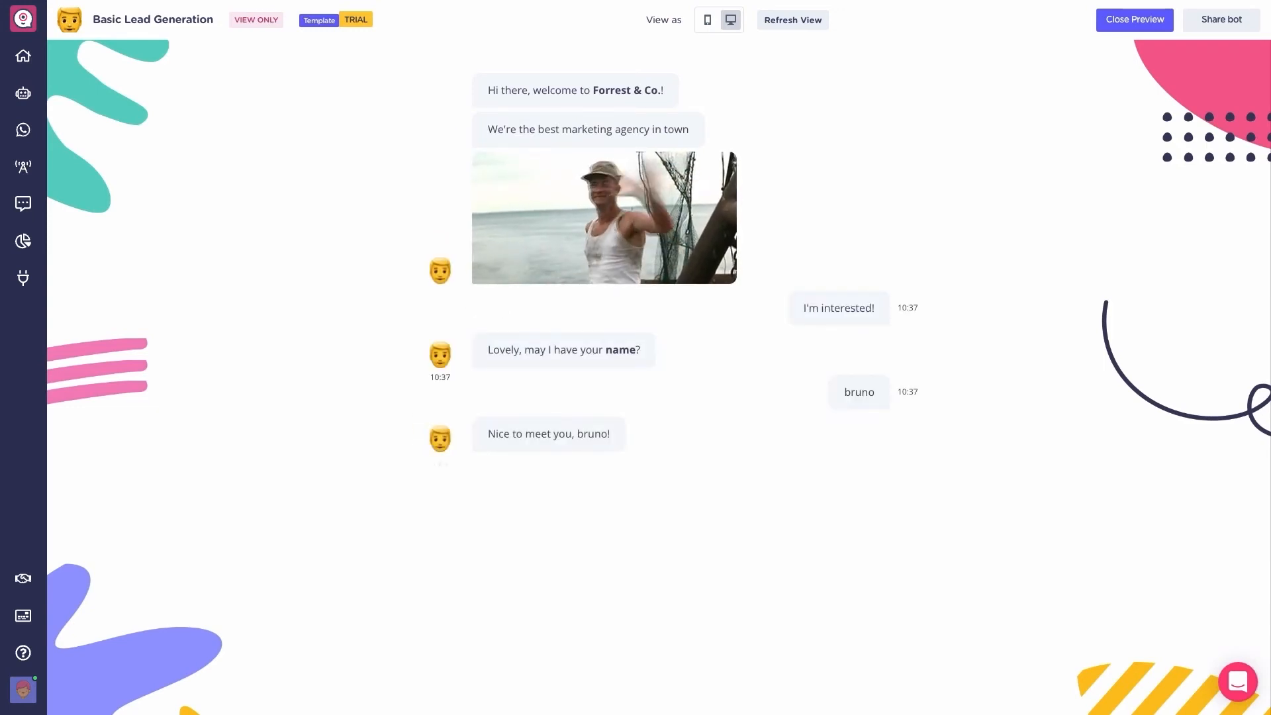
text(bru)
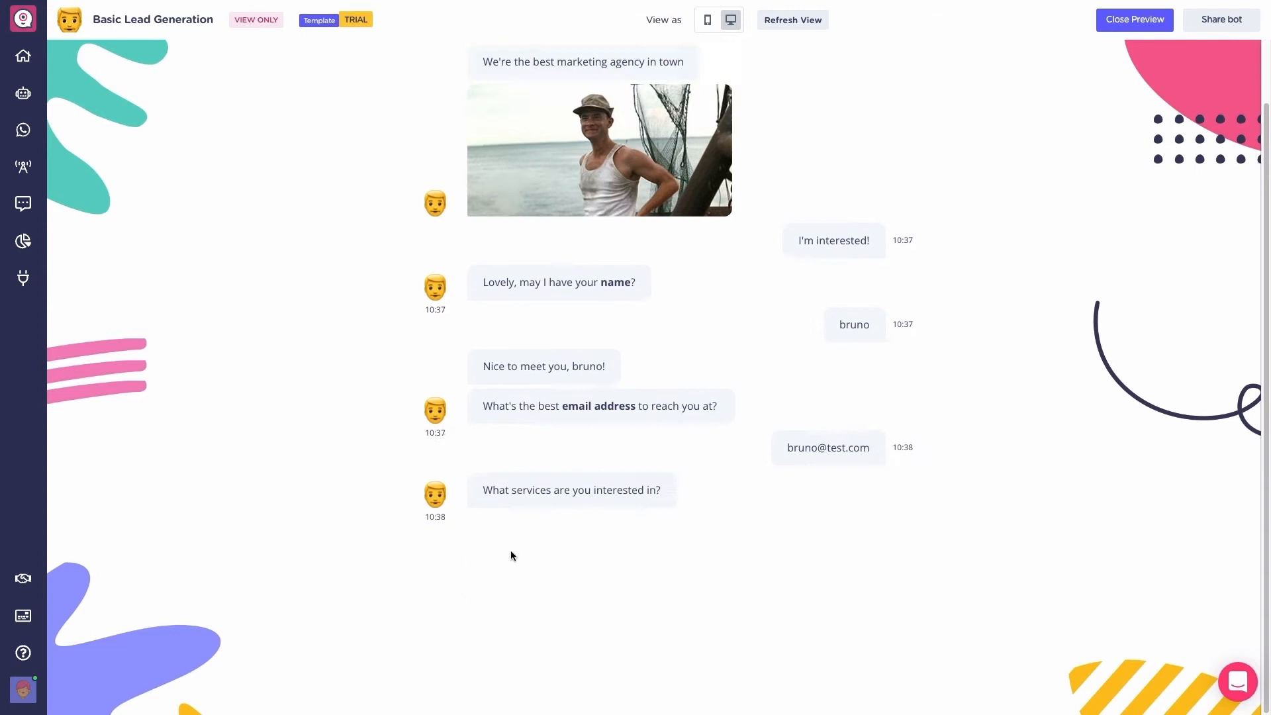
text(Land)
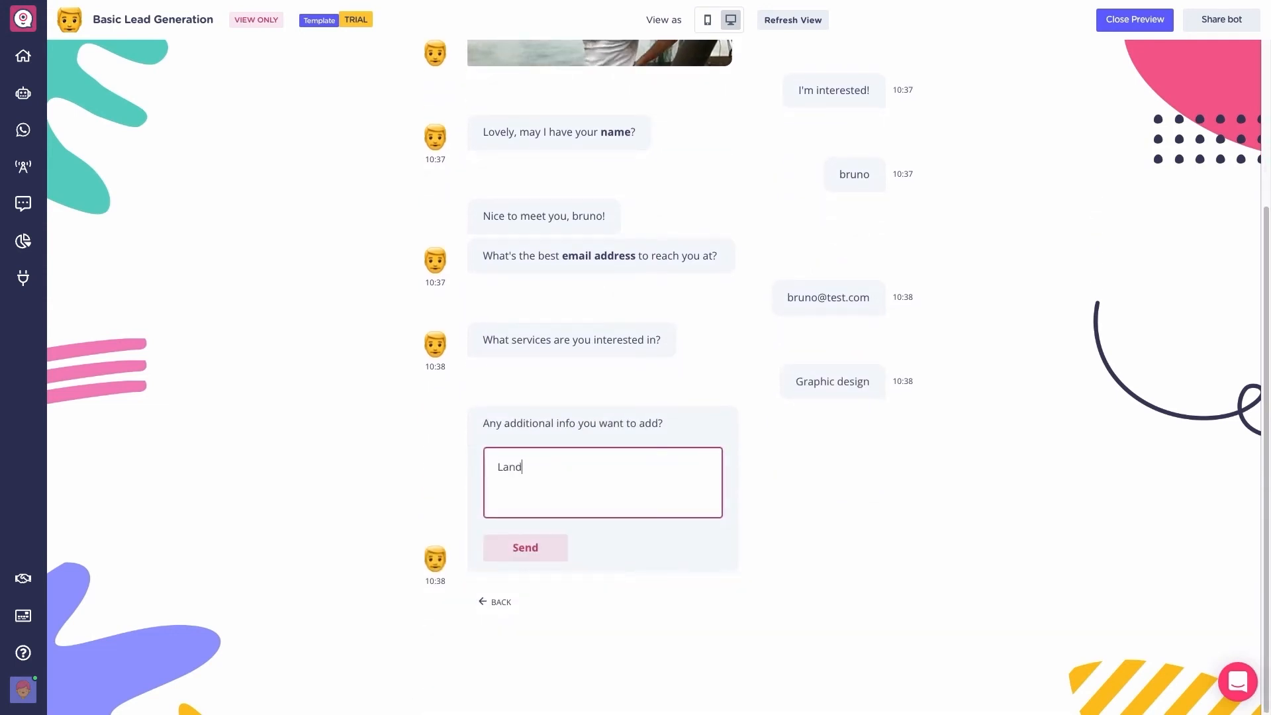
text(bot is fun)
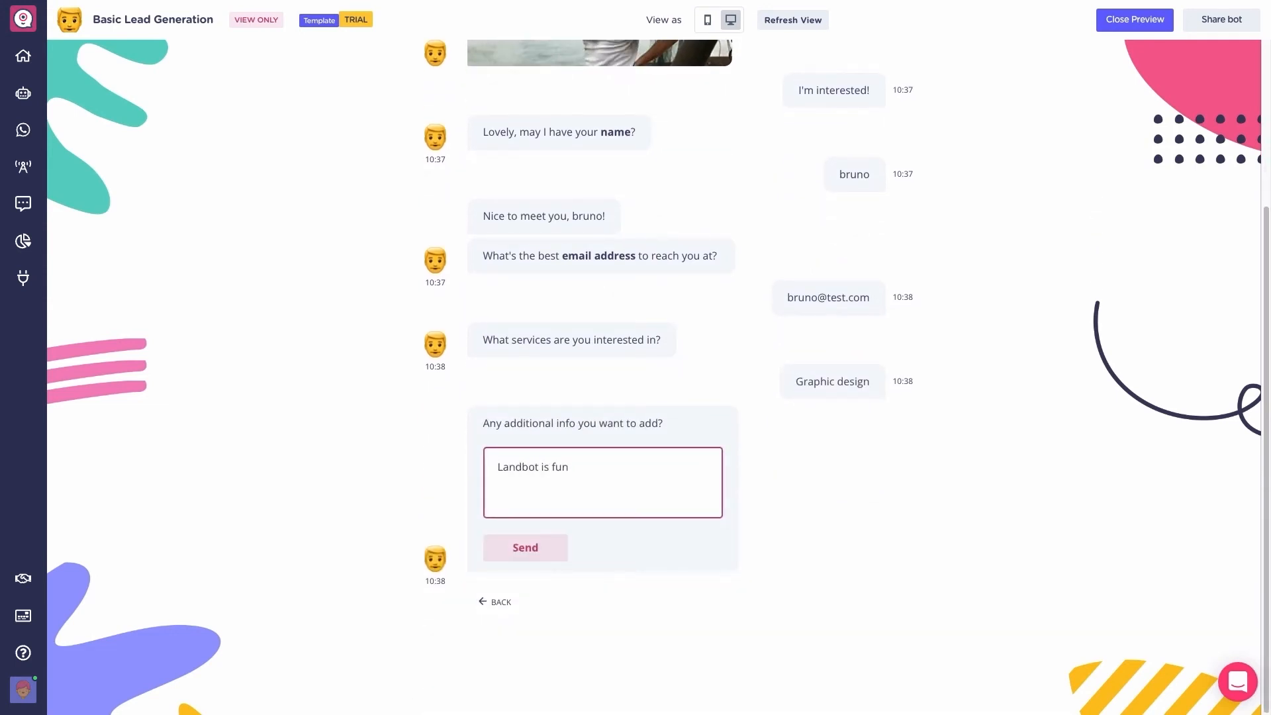
click(525, 547)
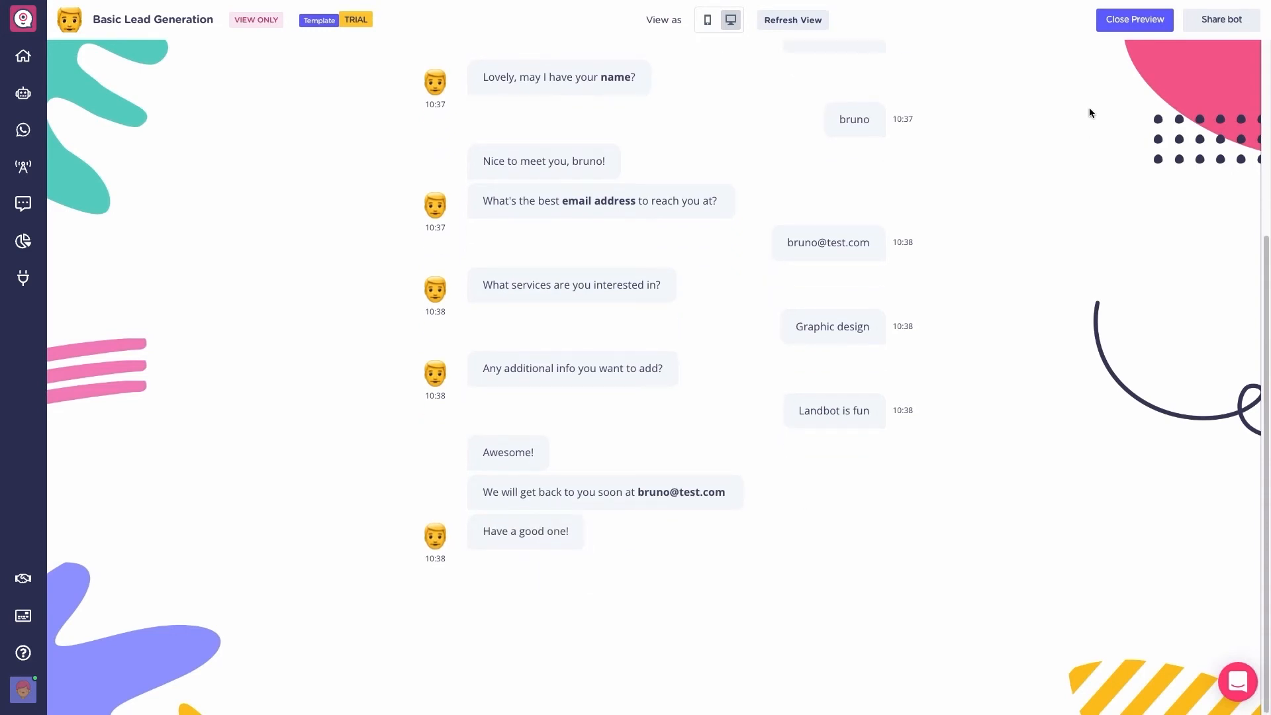
Close the preview, publish the bot, dismiss the published notice and go to its Share page
click(1134, 20)
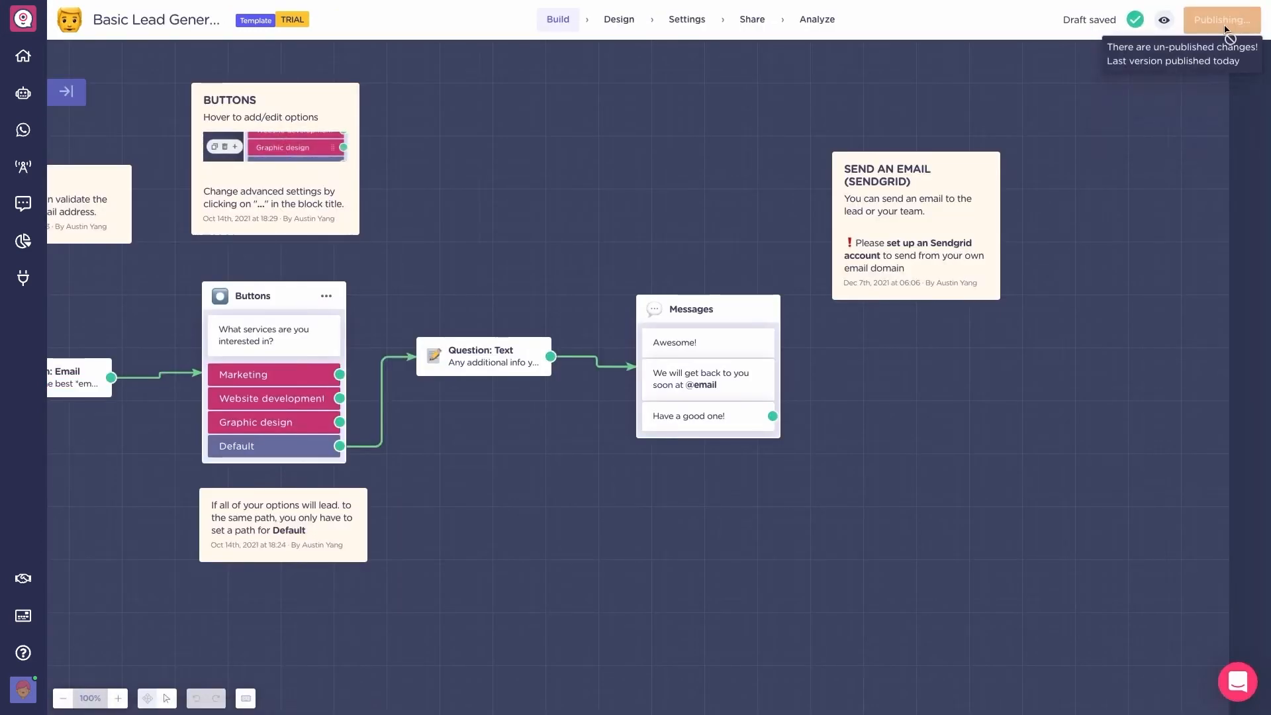
click(1220, 19)
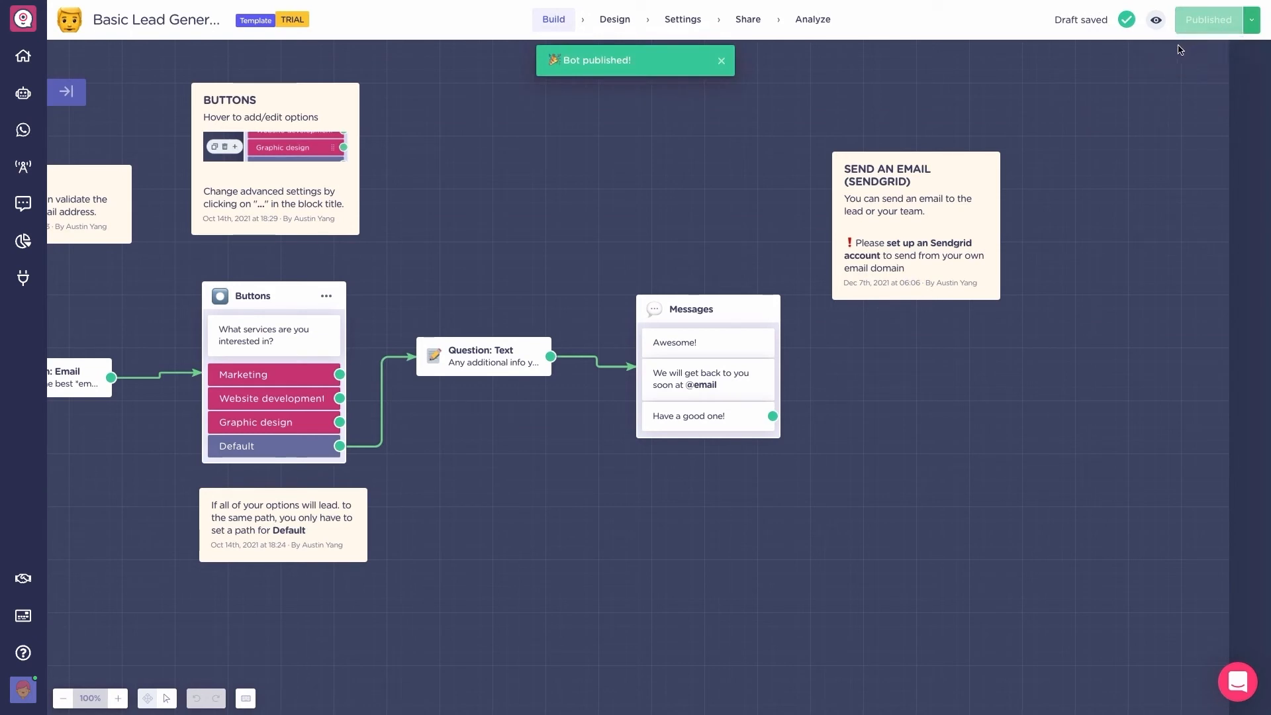
click(720, 60)
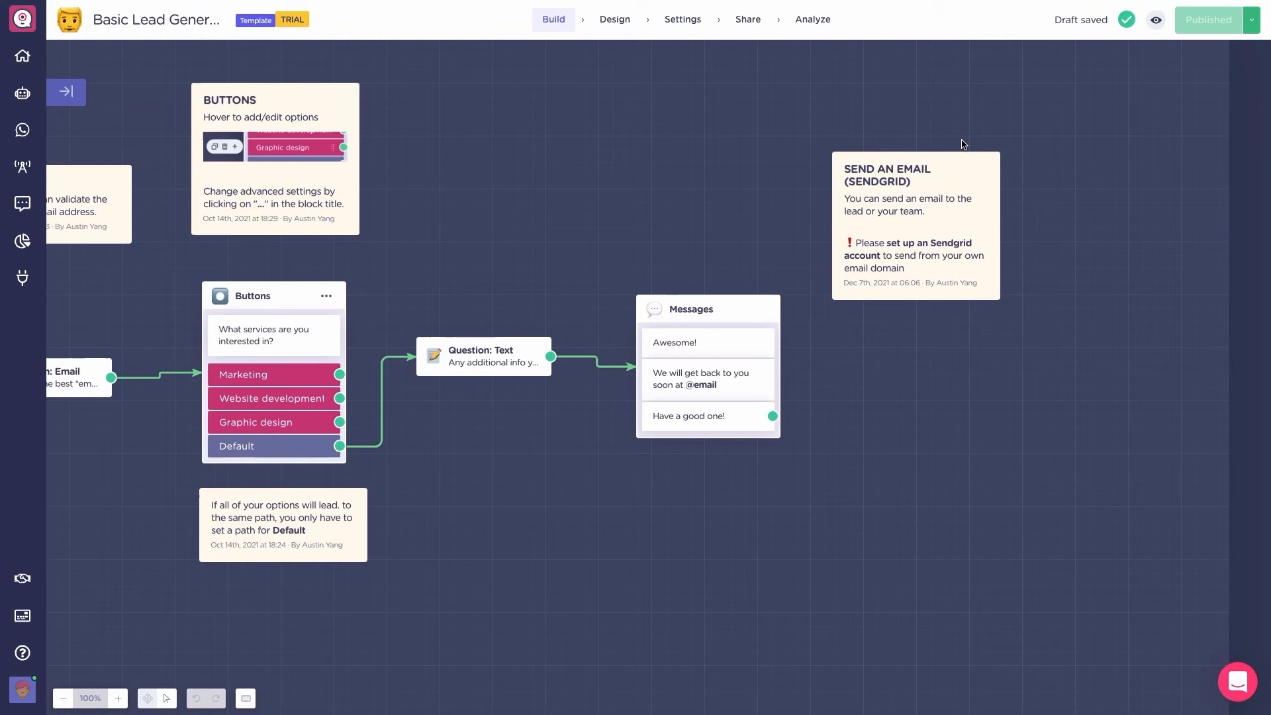
mouse_move(951, 143)
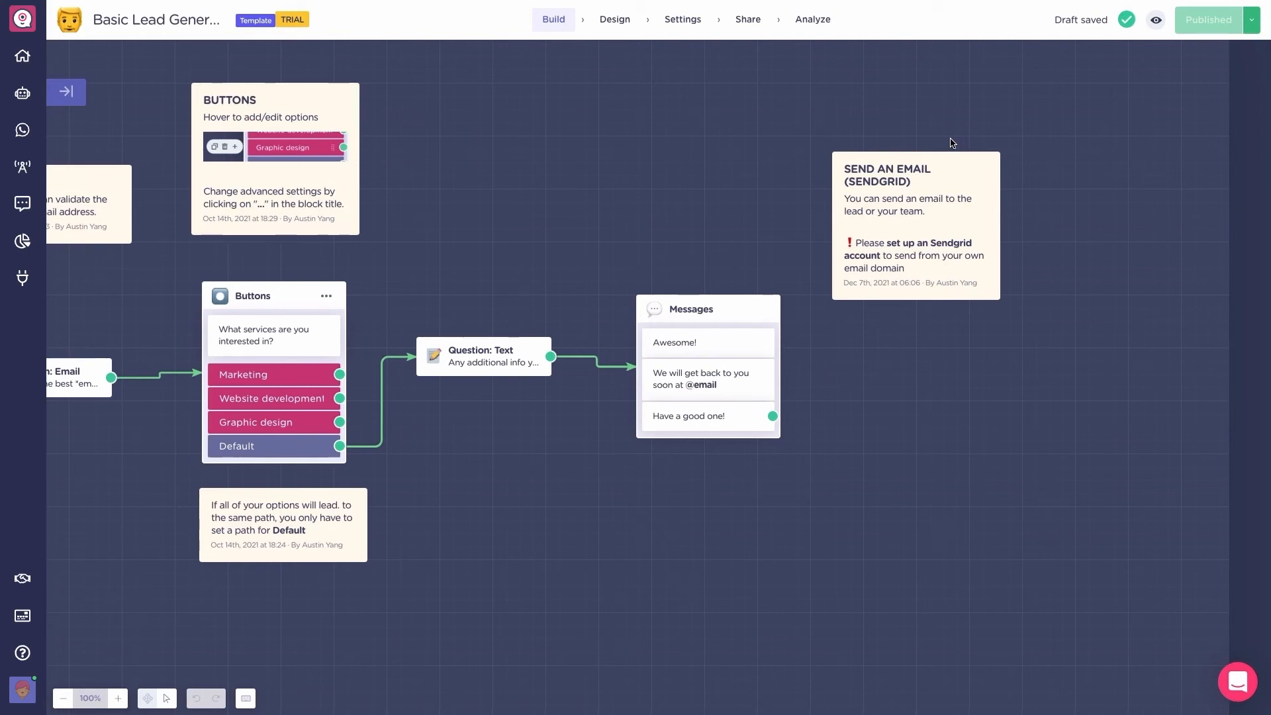
click(746, 19)
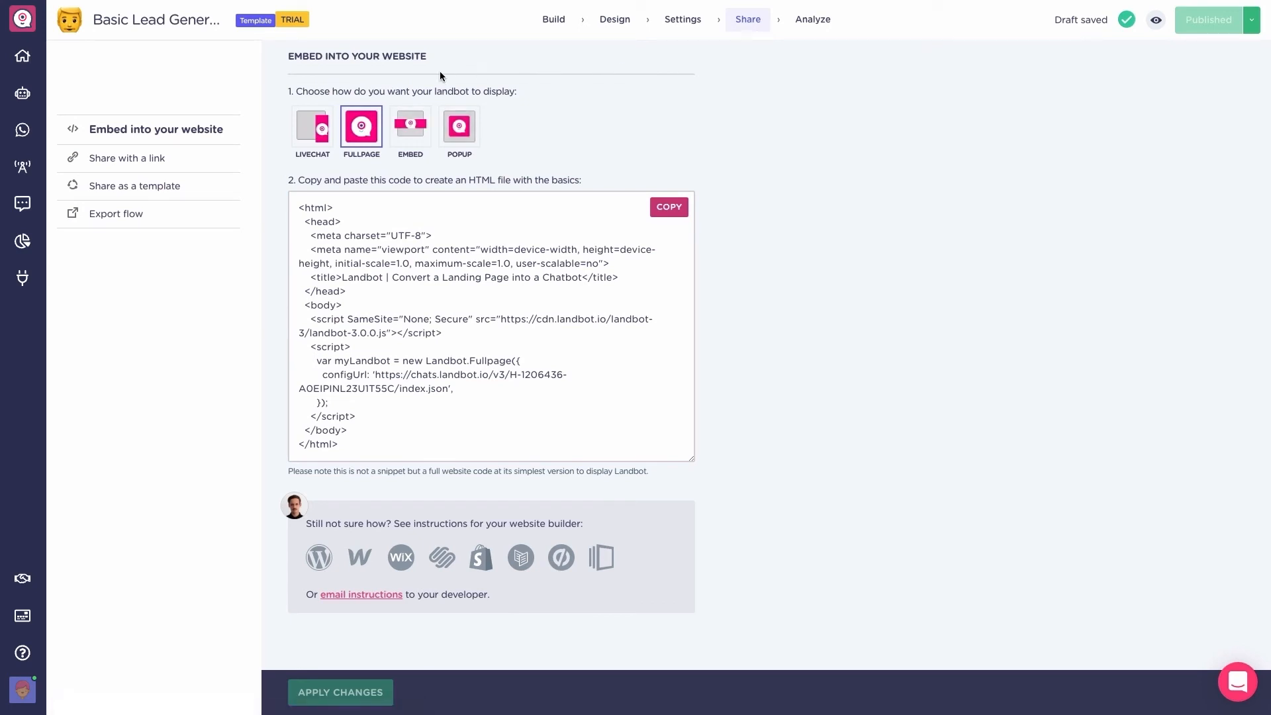
Try Livechat and Embed displays, settle on Popup for the website embed and apply the change
click(313, 127)
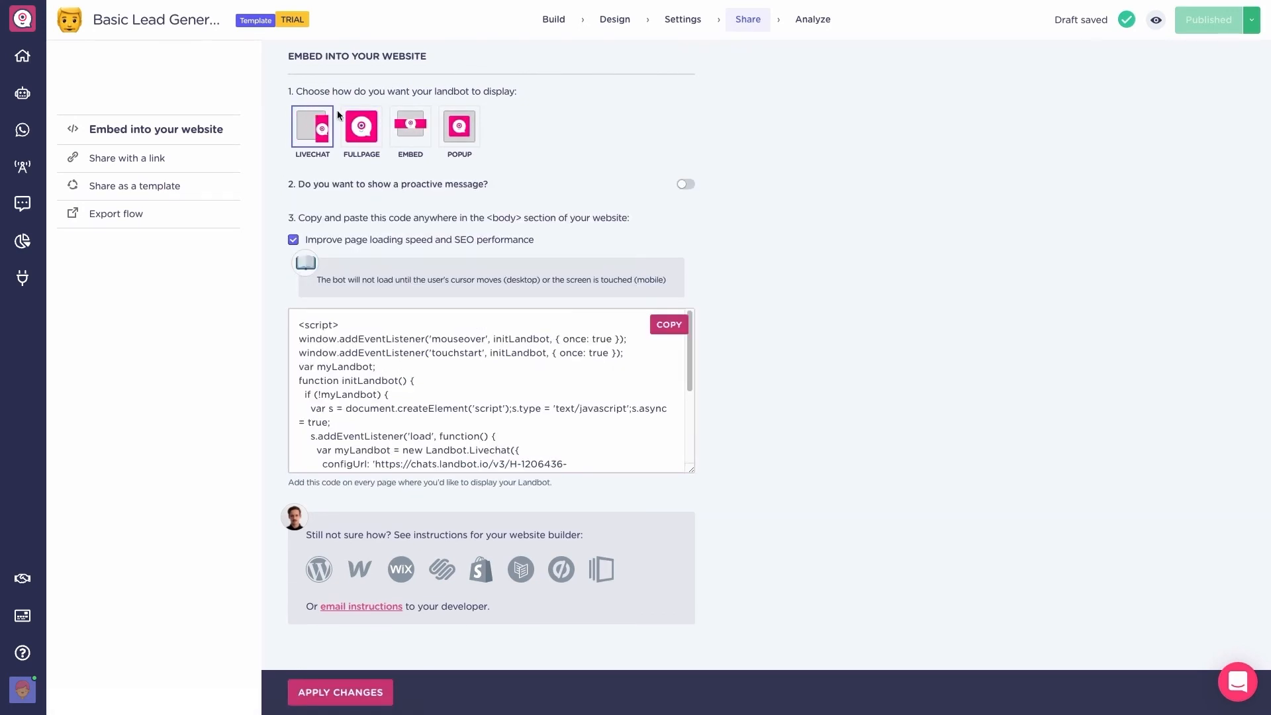
click(411, 127)
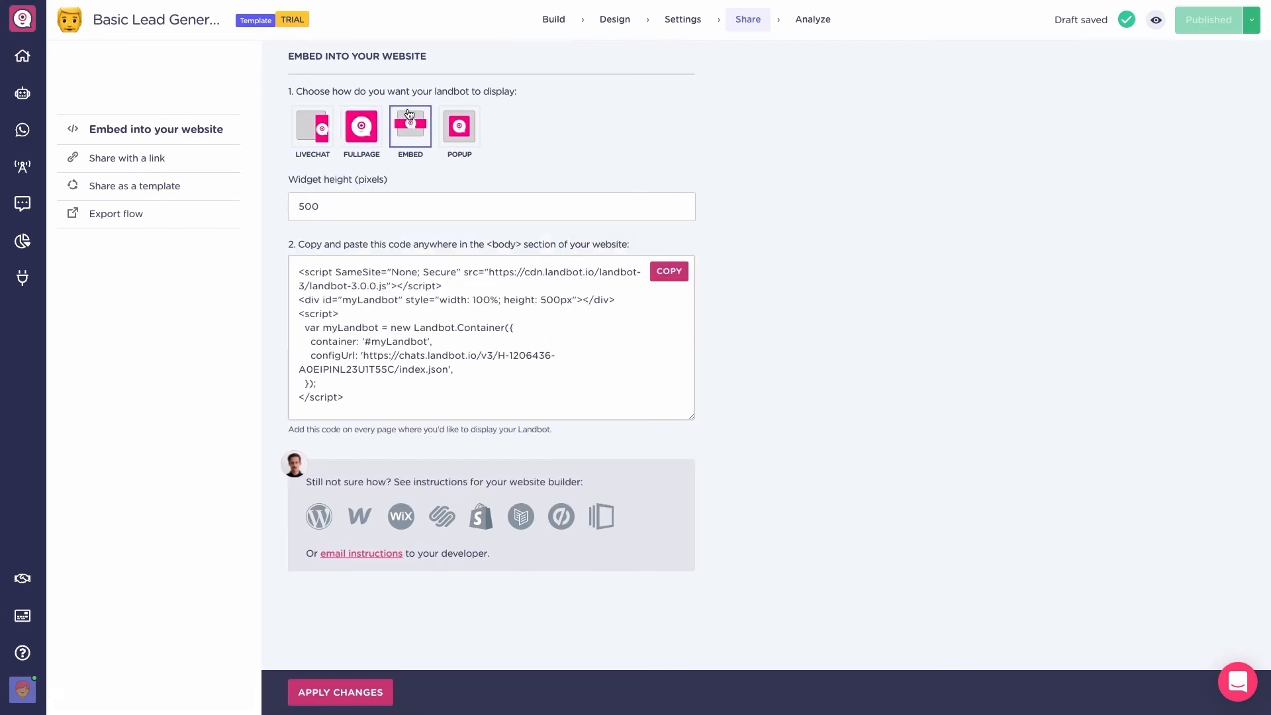
click(460, 127)
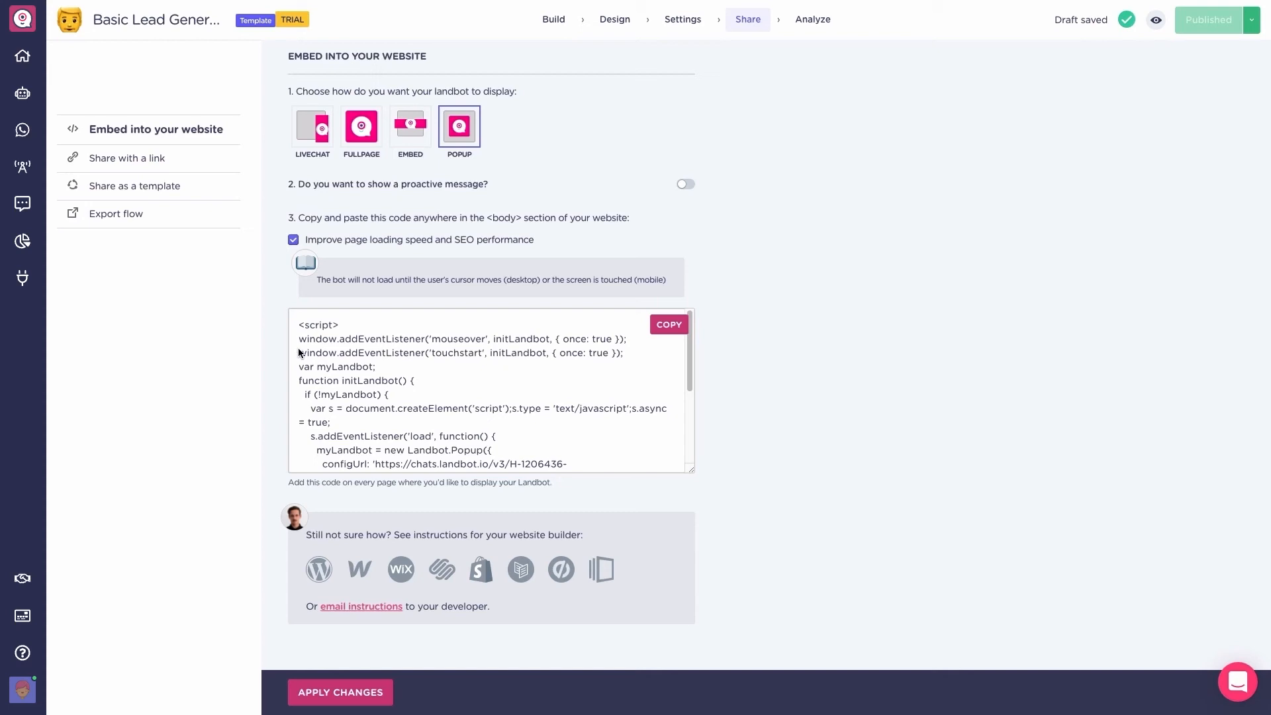
mouse_move(541, 457)
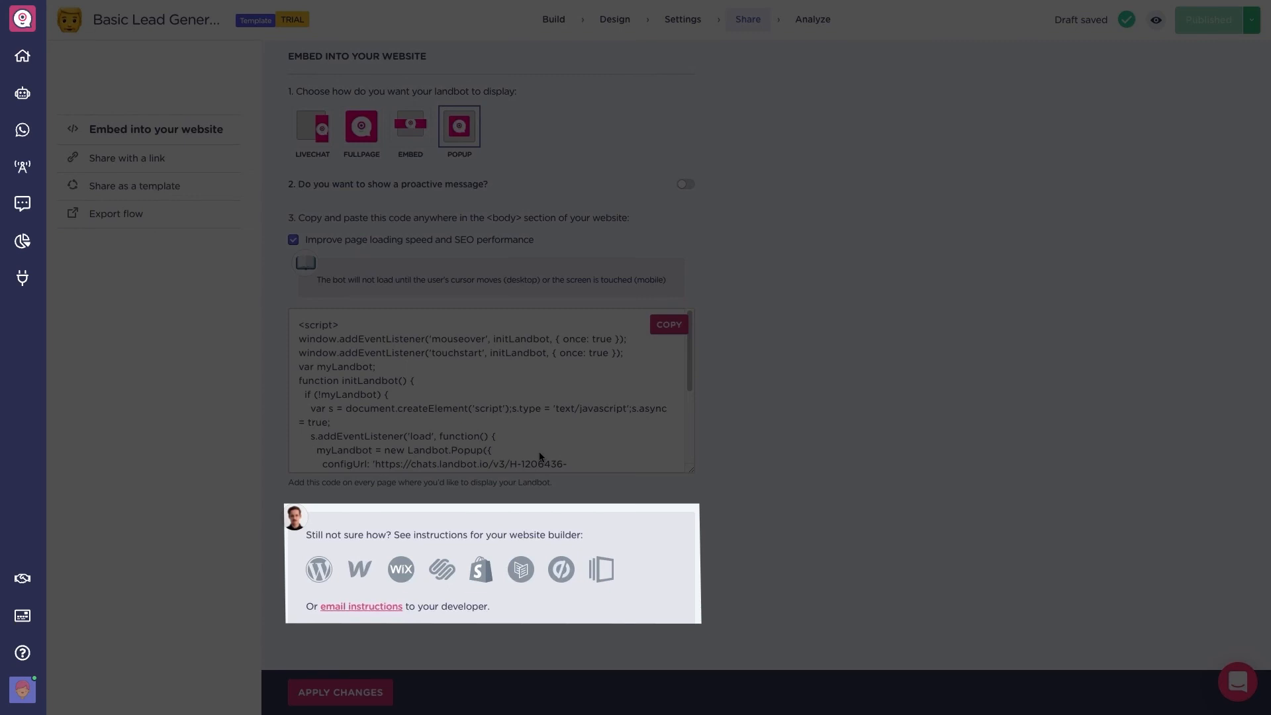
click(1207, 18)
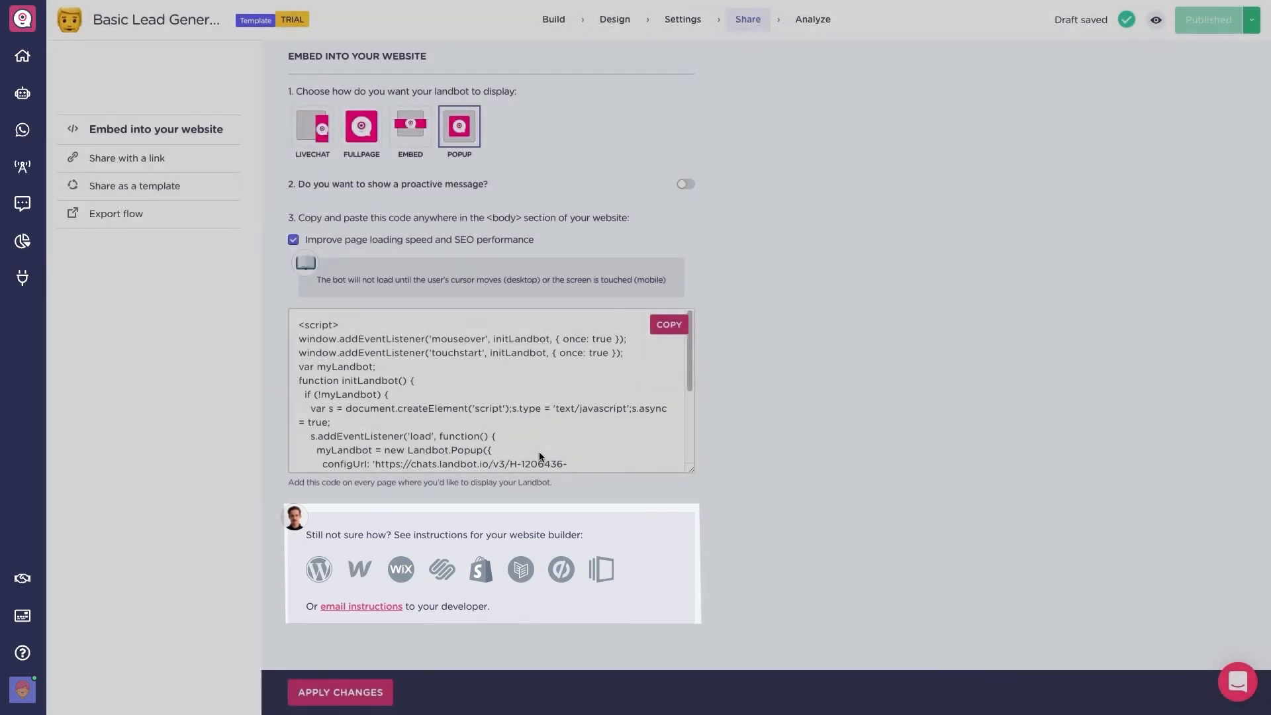
mouse_move(457, 583)
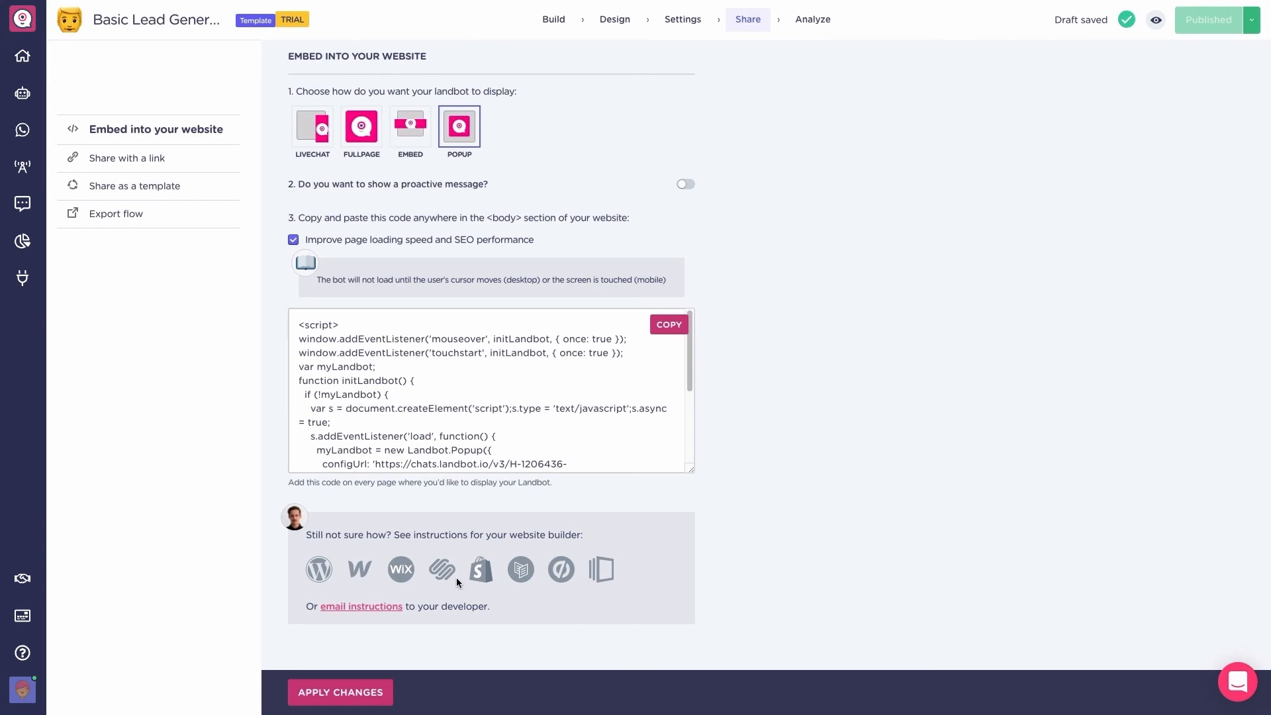
click(340, 691)
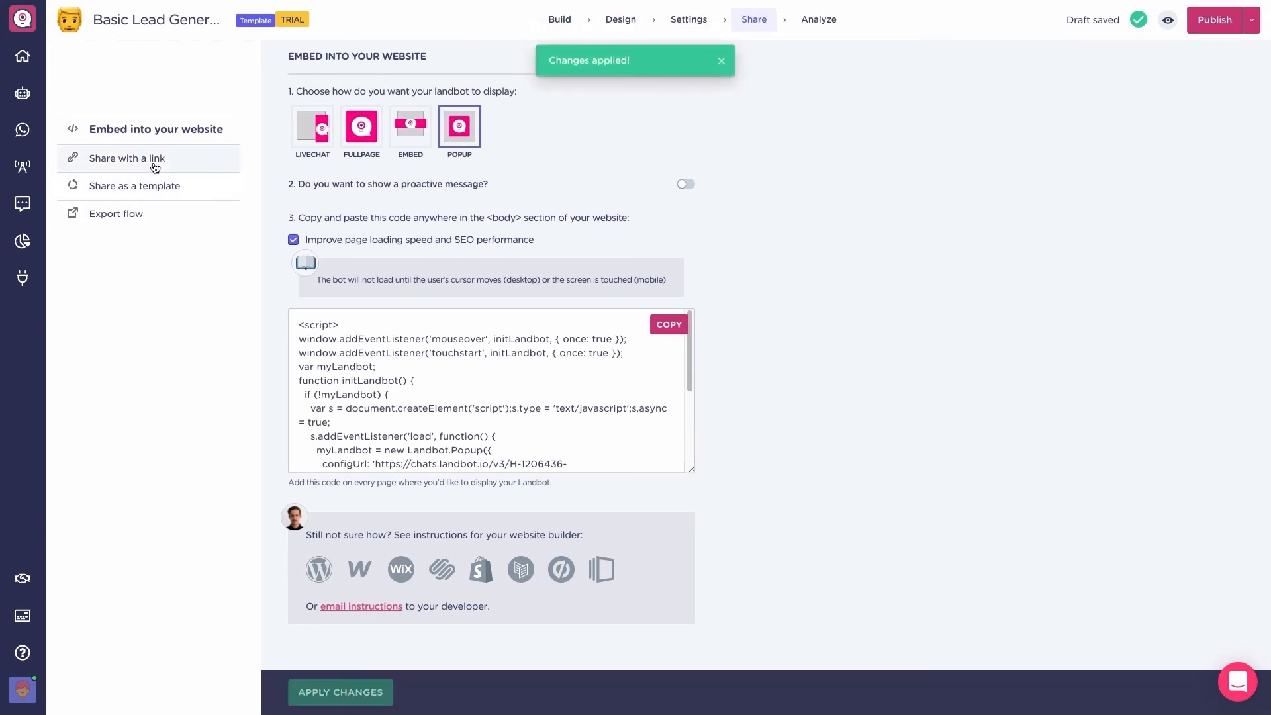
Copy the bot URL from the Share with a link options
click(128, 158)
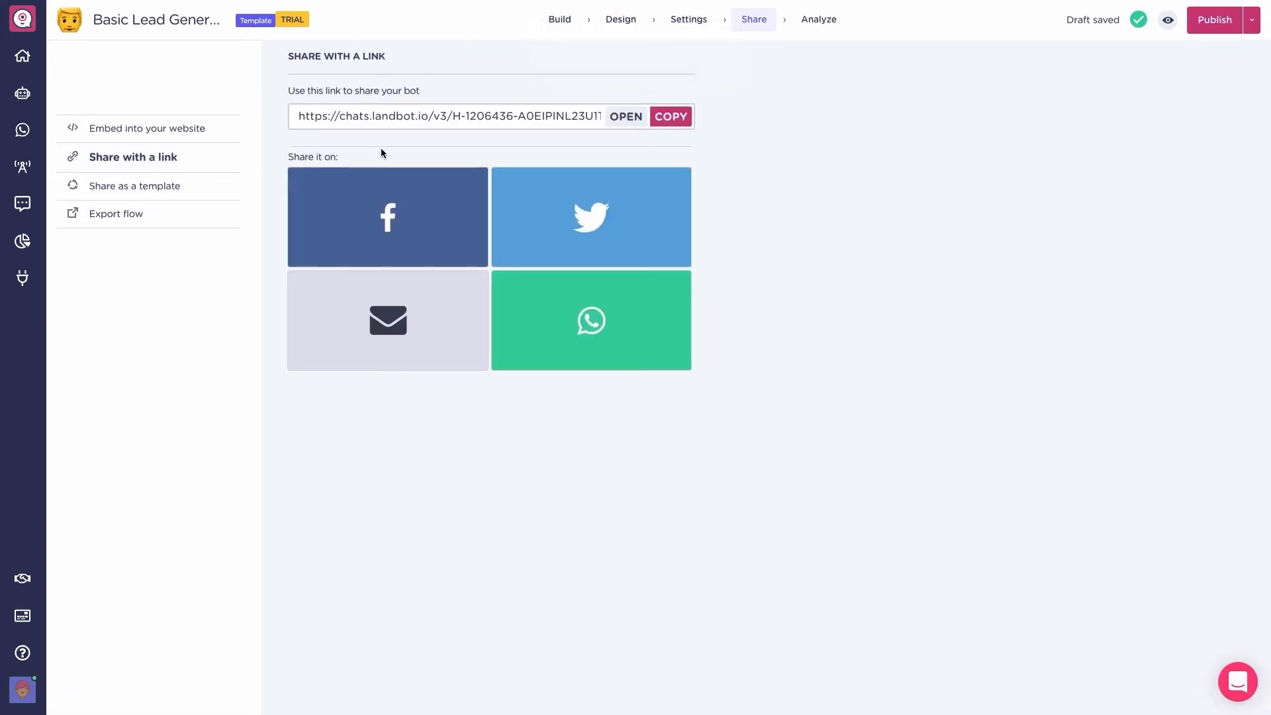
mouse_move(591, 143)
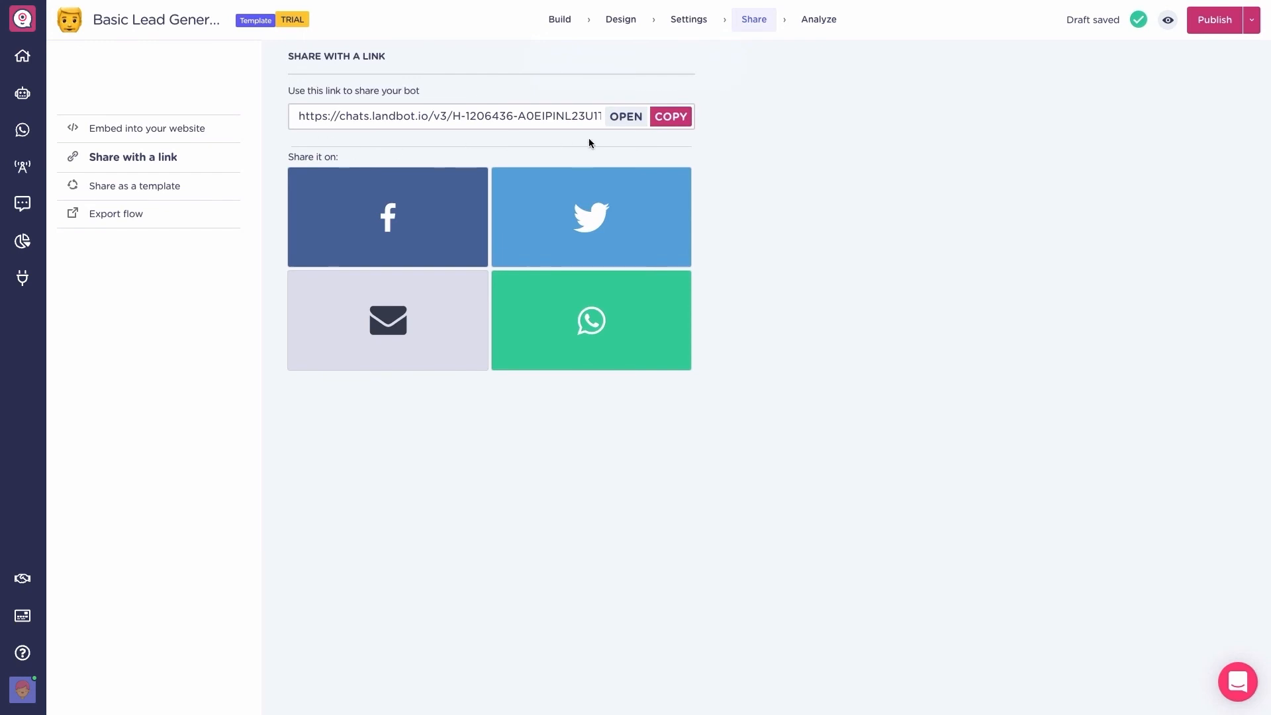
click(670, 117)
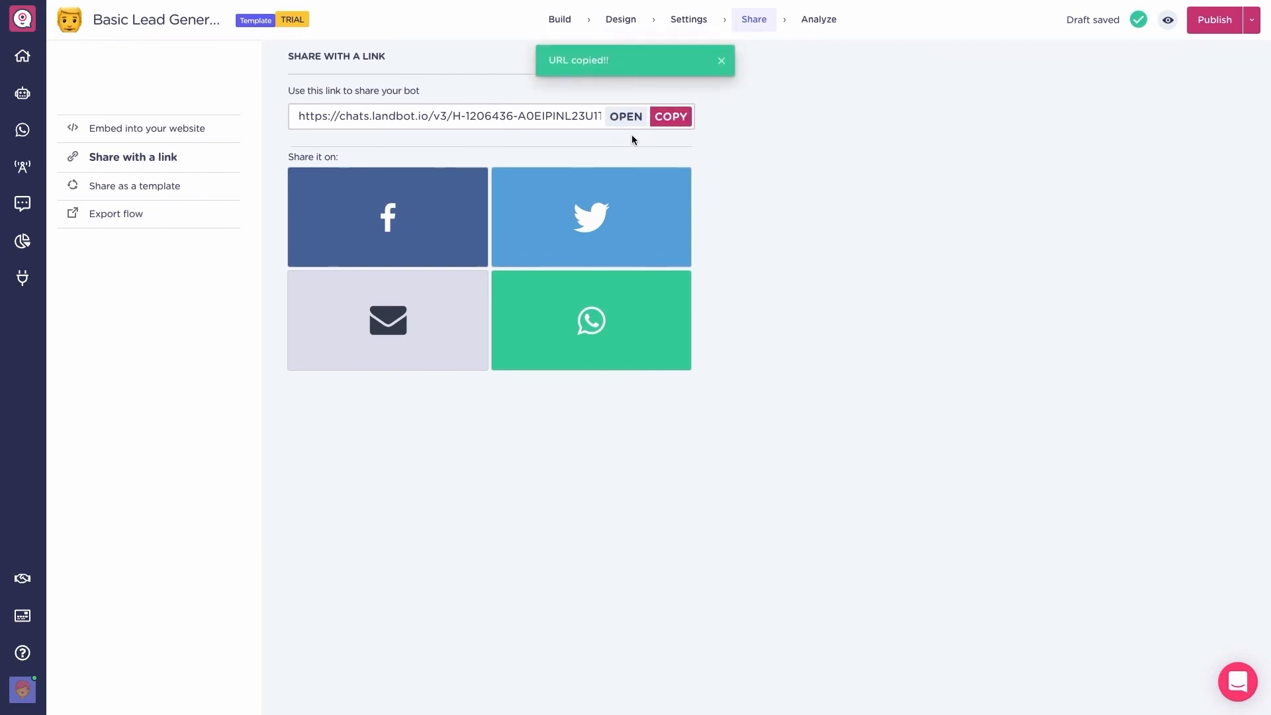